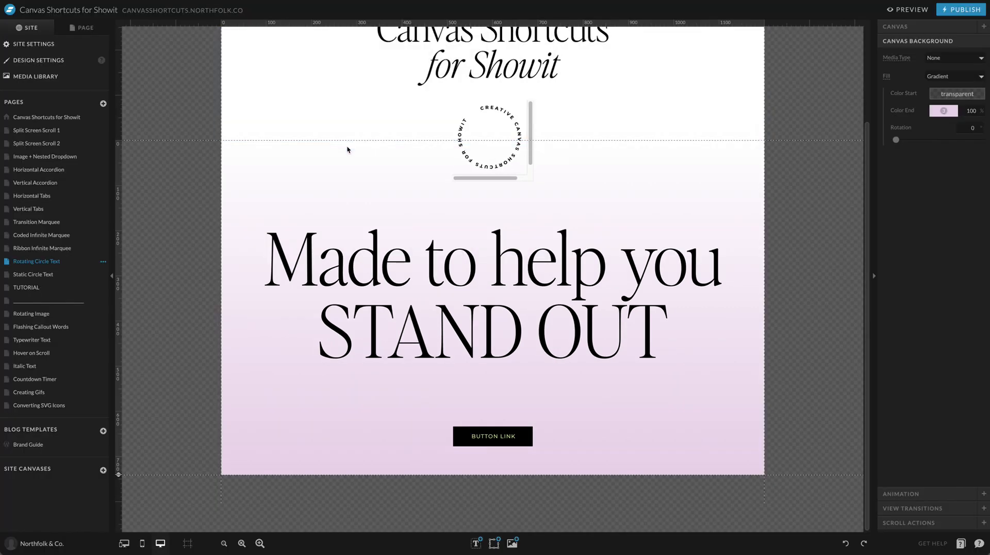
# Show the Rotating Circle Text page's layers and bring up the circular text embed's code.
pyautogui.click(81, 26)
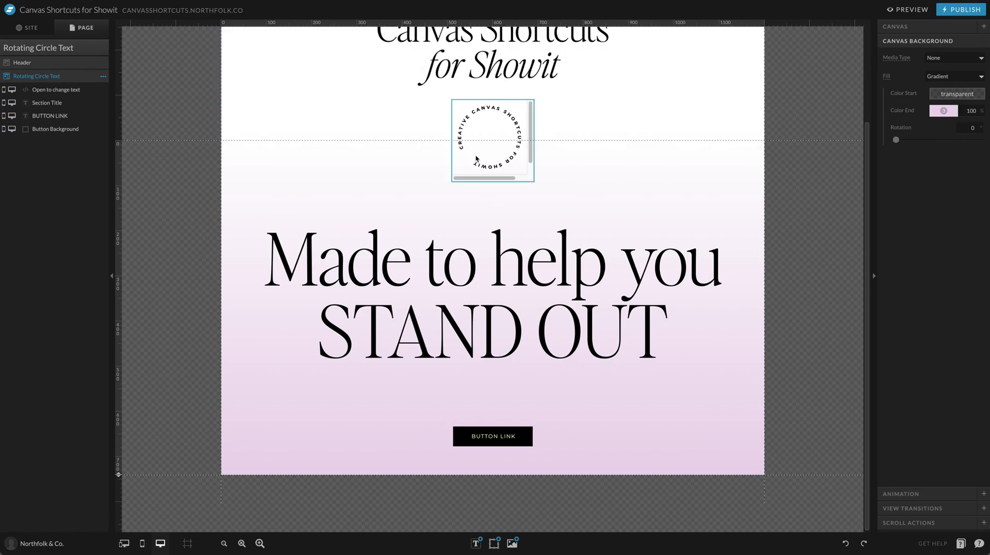
pyautogui.click(56, 89)
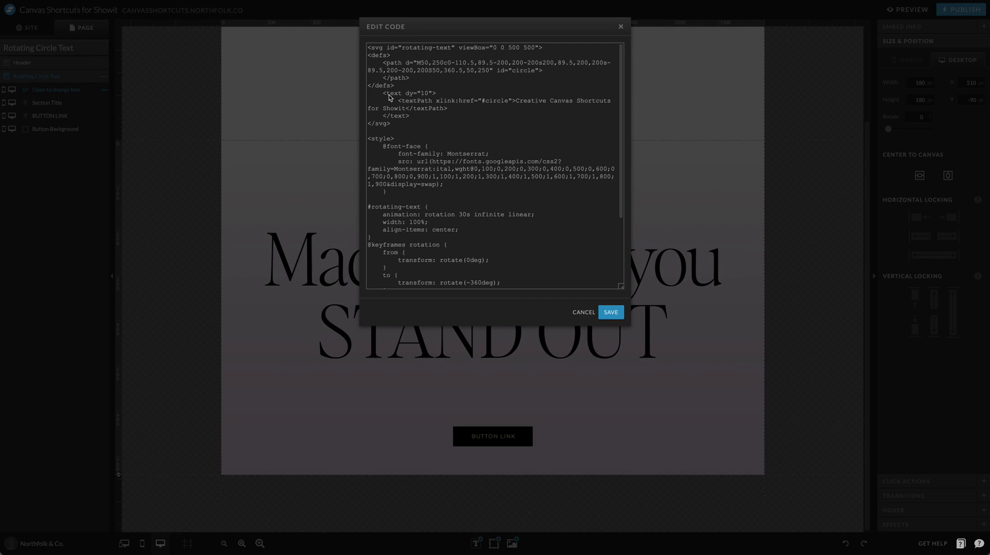
pyautogui.moveTo(456, 100)
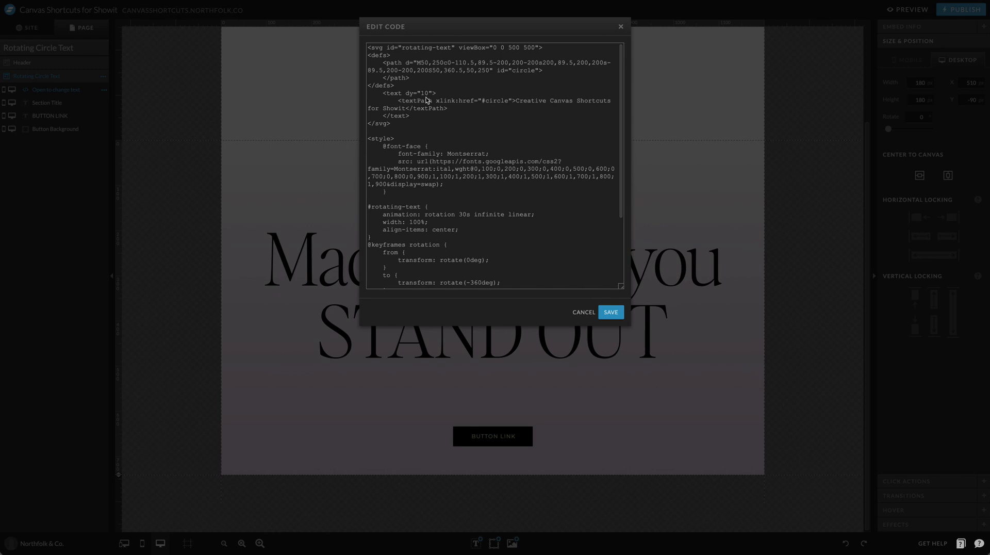
# Reopen the circular text embed's code and select all of it for copying.
pyautogui.click(608, 311)
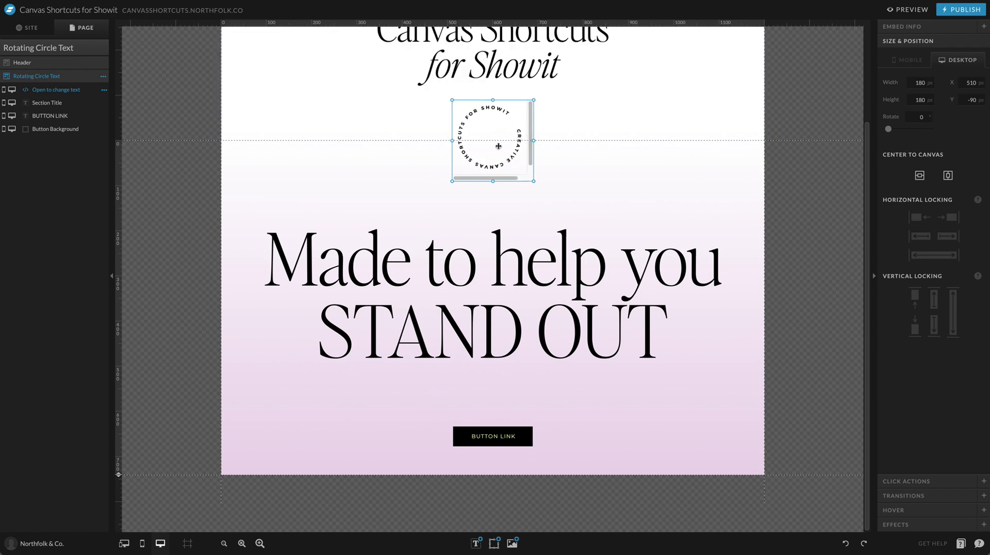
pyautogui.click(56, 90)
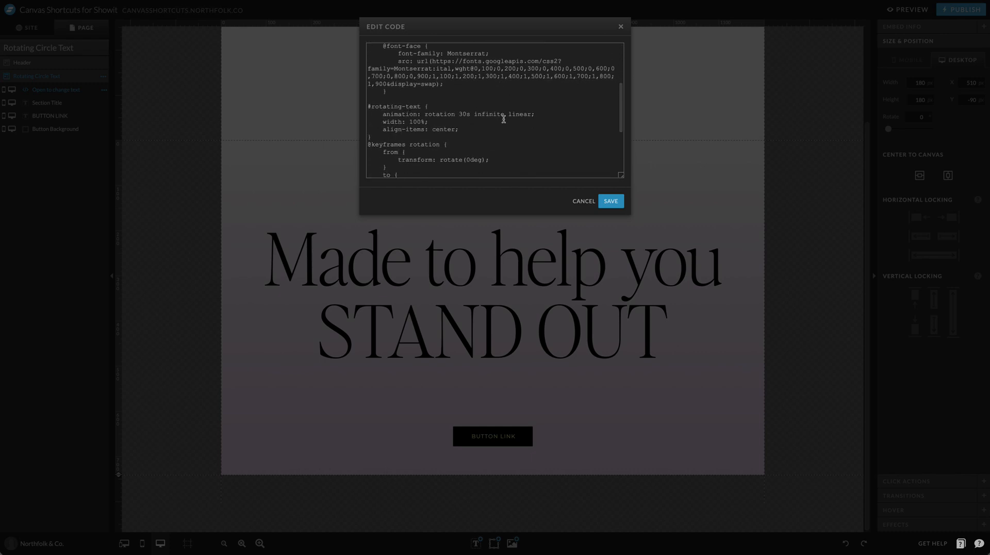
pyautogui.moveTo(411, 119)
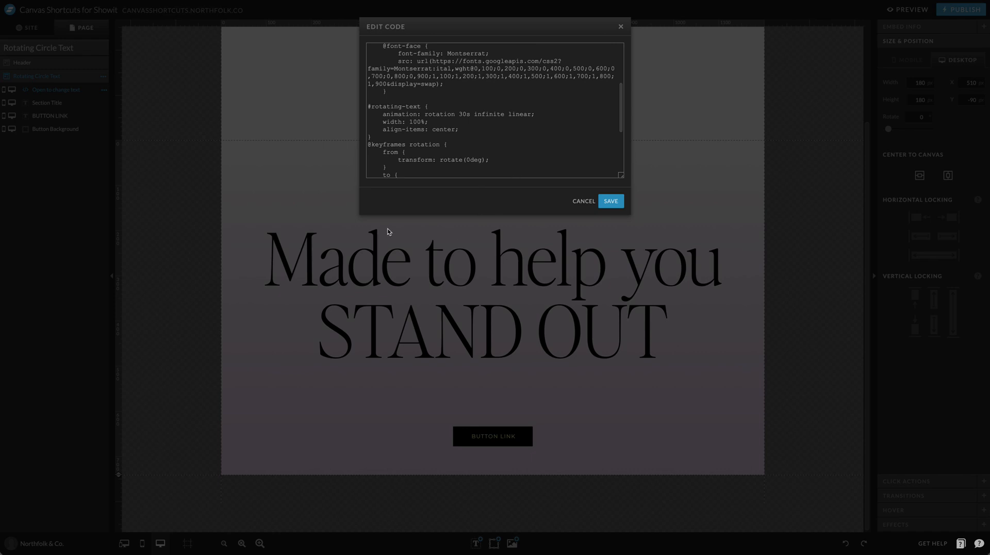
pyautogui.press('ctrl+a')
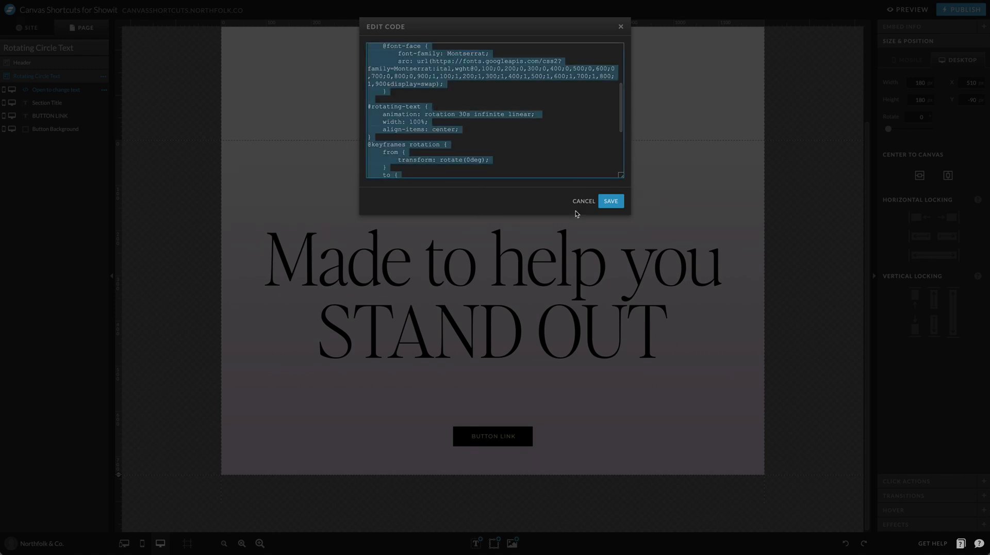
# Leave the editor unchanged, go to the TUTORIAL page and add a new Embed Code element.
pyautogui.click(610, 201)
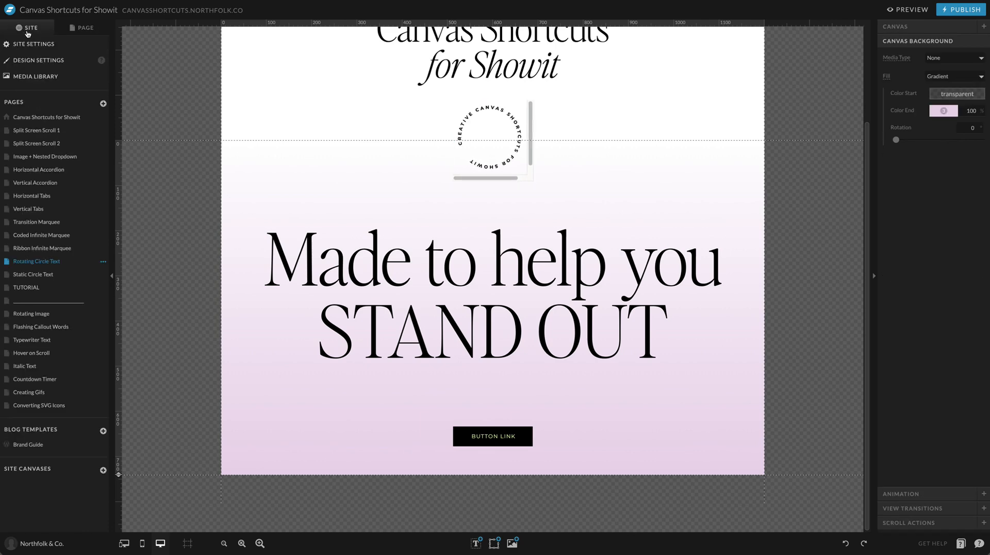
pyautogui.click(26, 287)
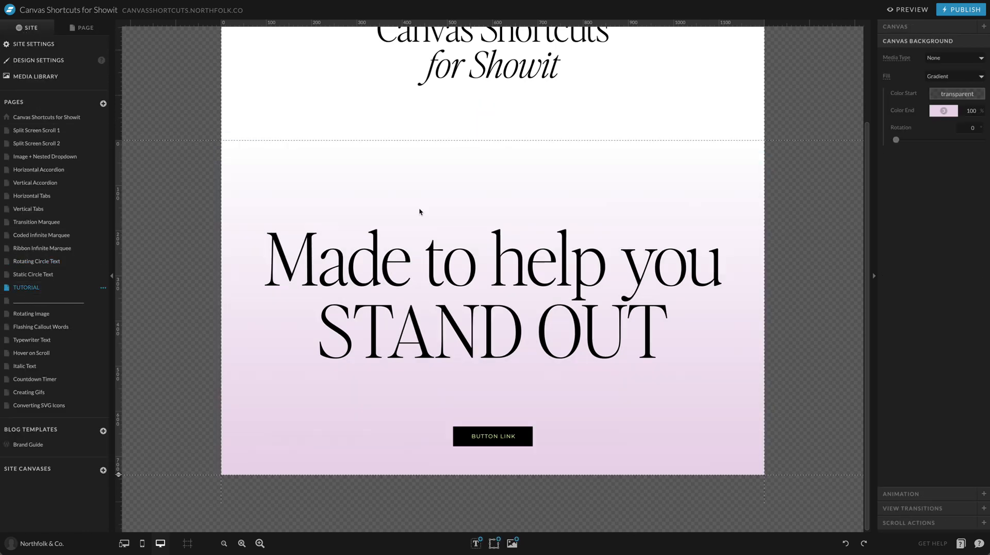
pyautogui.click(83, 27)
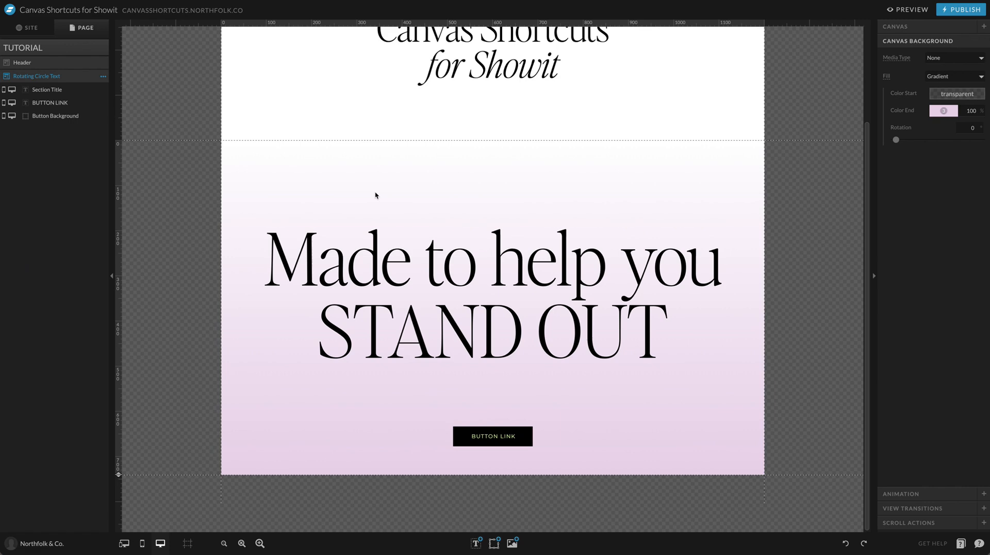
pyautogui.click(493, 542)
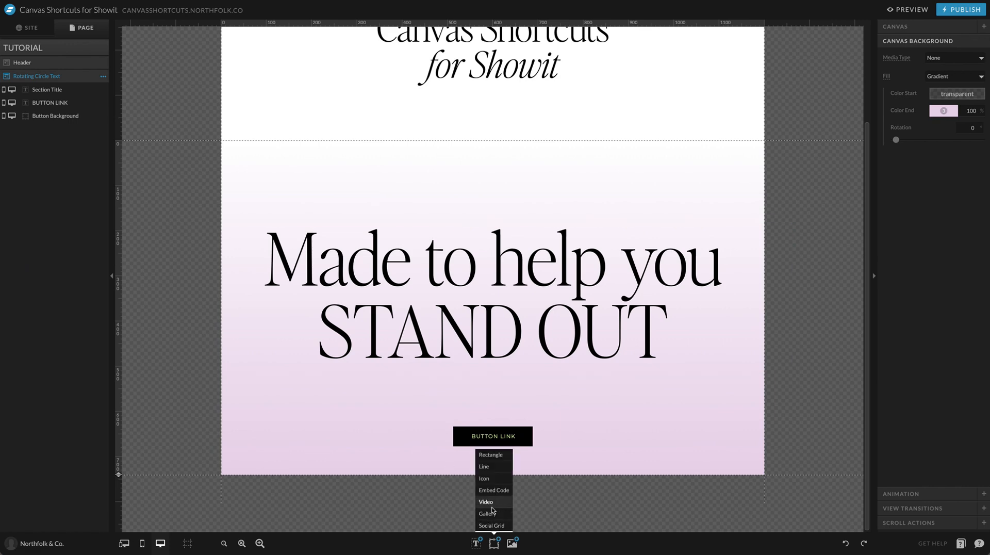
pyautogui.click(494, 490)
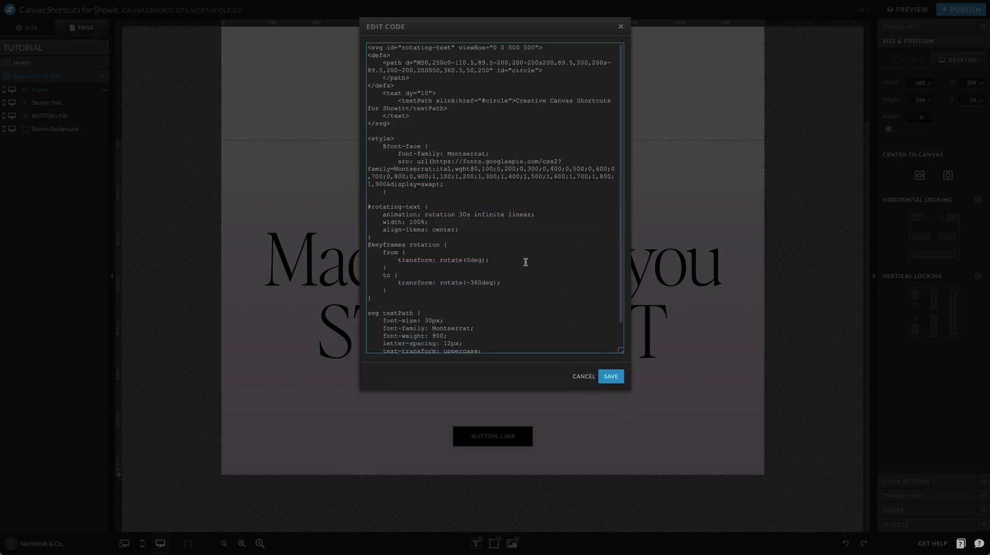
# Check the pasted code's 30s rotation duration and save it so the circle text appears on the canvas.
pyautogui.scroll(-3)
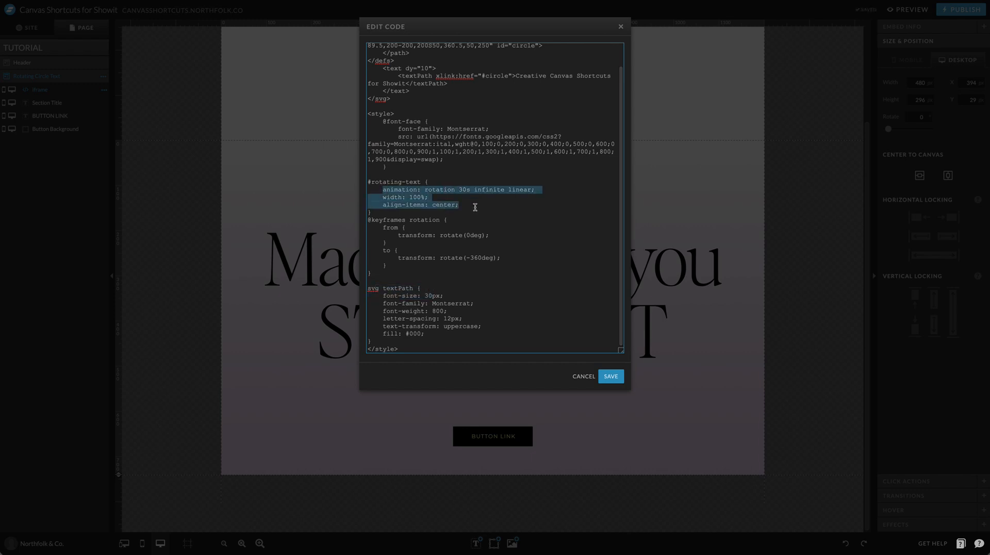
pyautogui.click(464, 190)
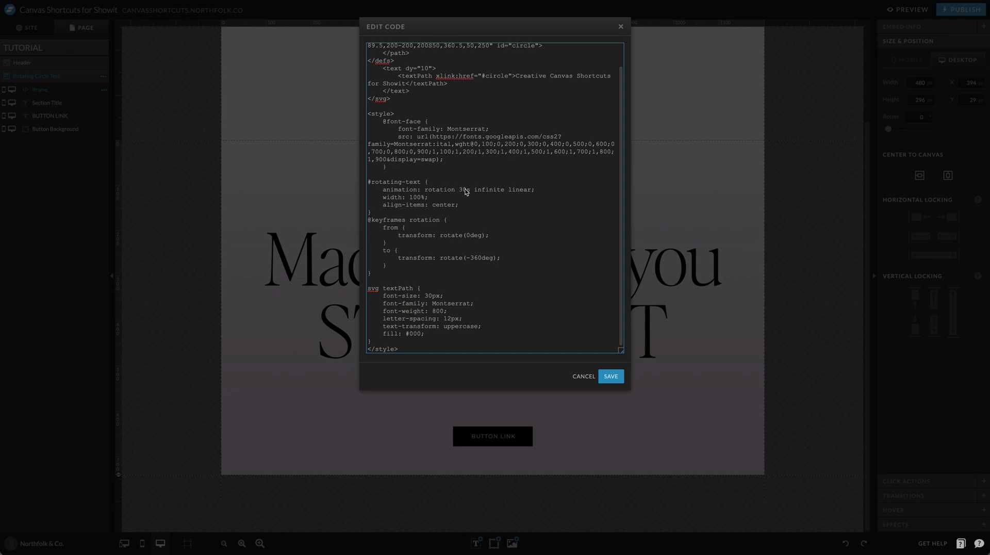
pyautogui.doubleClick(463, 190)
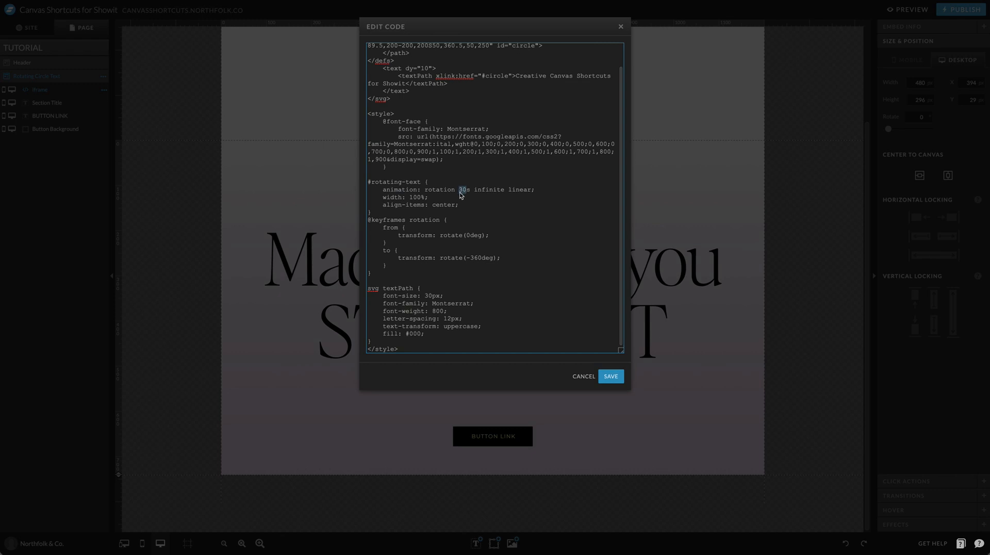
pyautogui.moveTo(401, 129); pyautogui.dragTo(443, 160)
pyautogui.write('3')
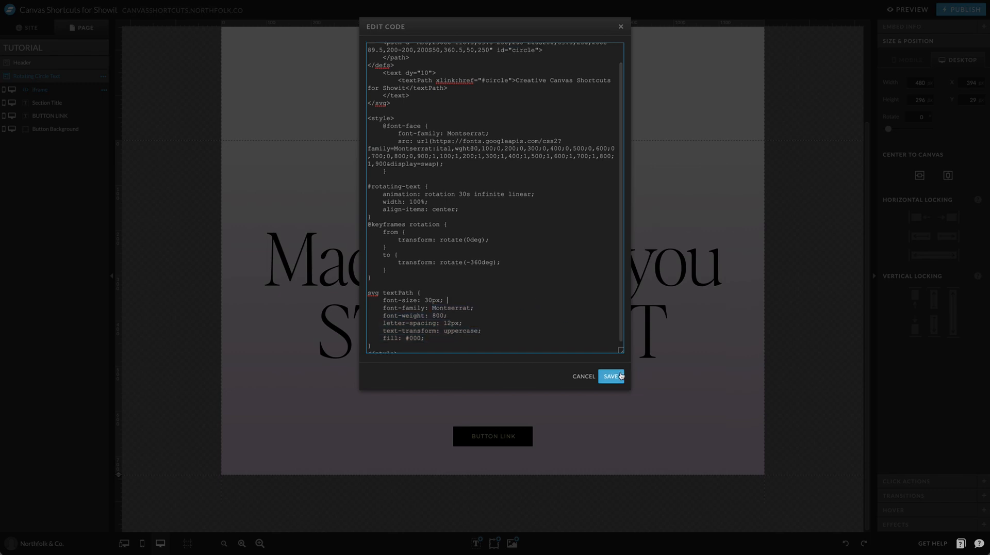
pyautogui.click(611, 376)
pyautogui.write('200')
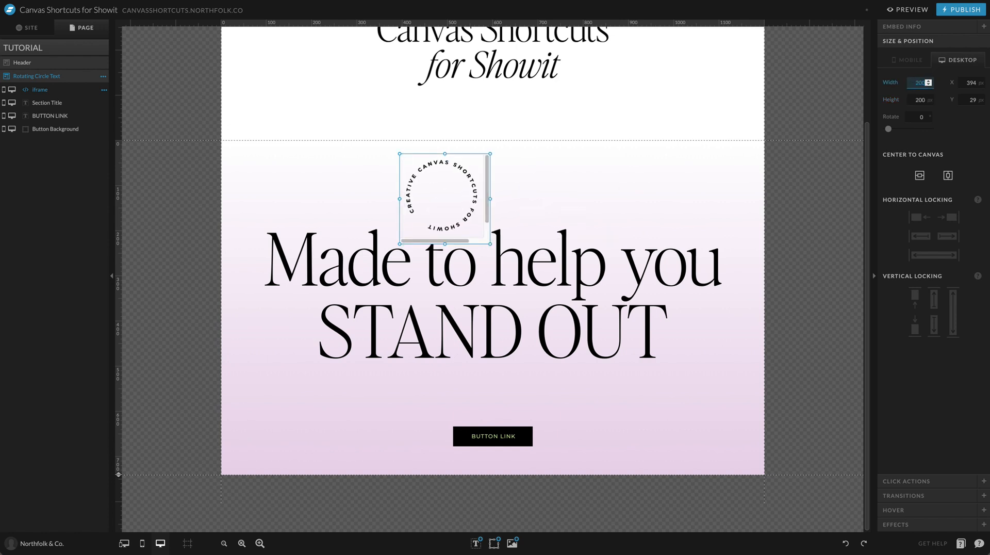
# Resize the circle text embed box, first to a small square and then to a larger square.
pyautogui.moveTo(443, 199); pyautogui.dragTo(493, 183)
pyautogui.write('80')
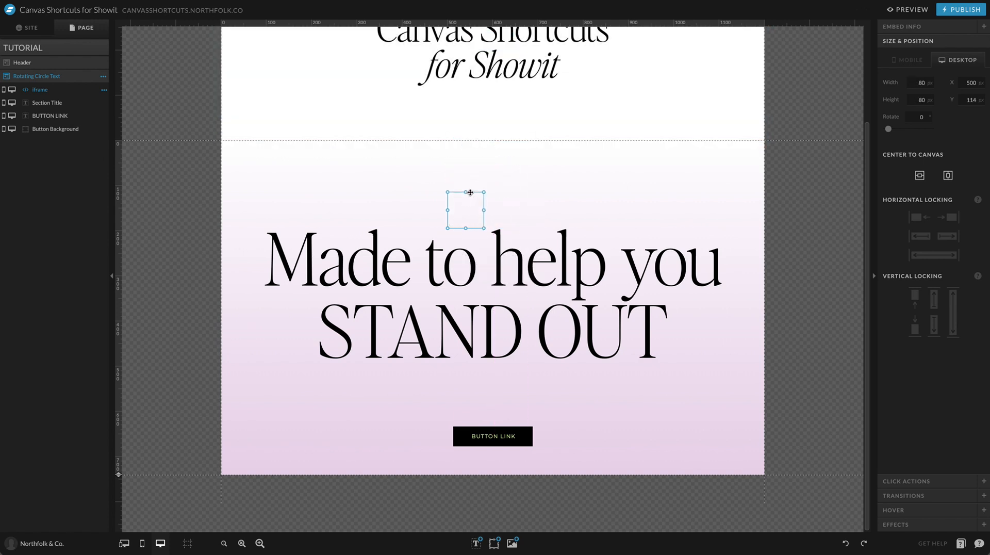
pyautogui.moveTo(483, 227); pyautogui.dragTo(629, 47)
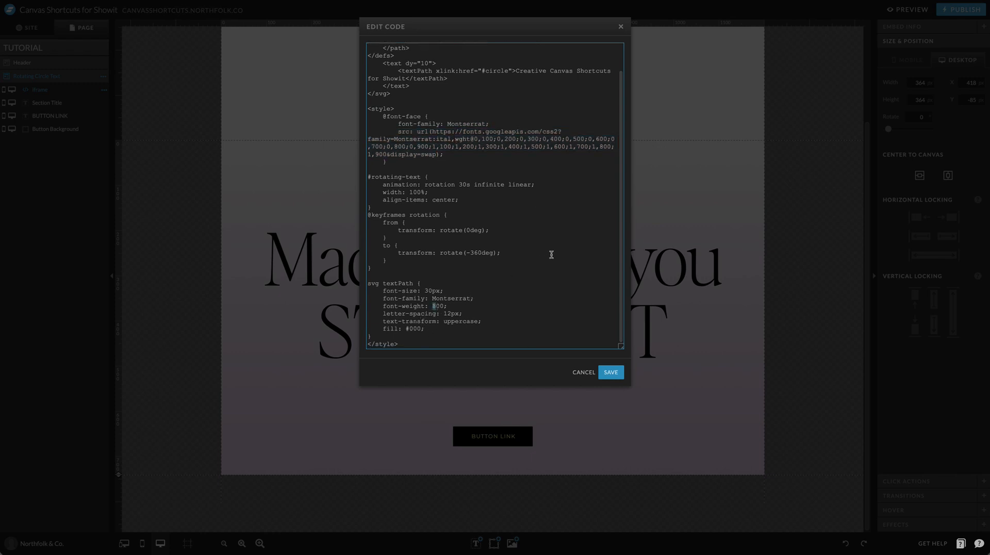
# Set the textPath font-weight to 100 instead of 800 and reopen the embed code.
pyautogui.write('100')
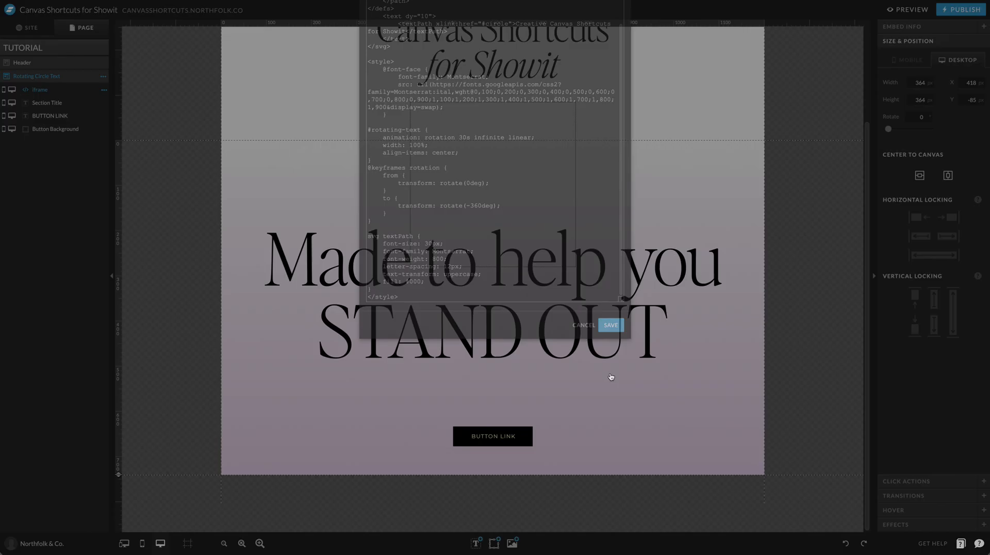
pyautogui.click(609, 325)
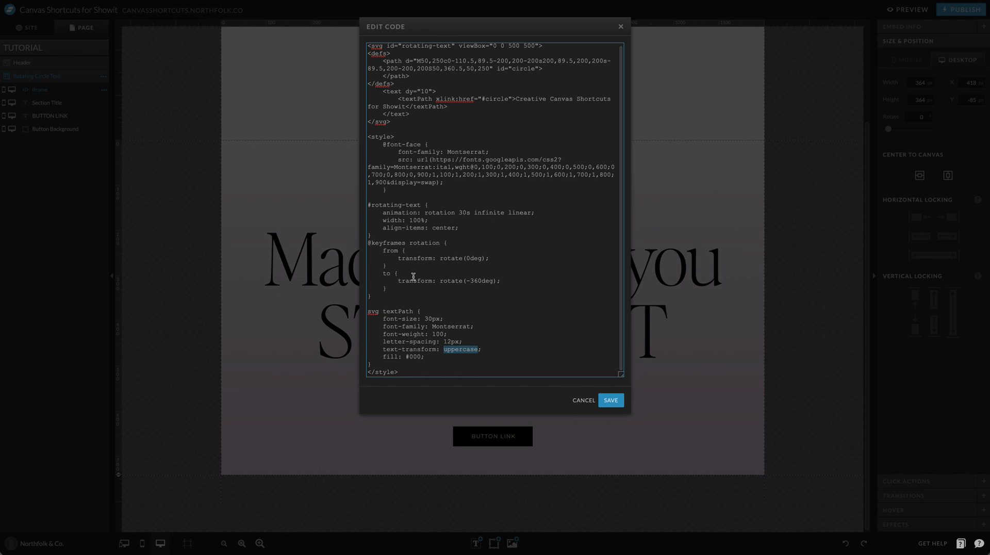
pyautogui.moveTo(449, 317)
pyautogui.write('18')
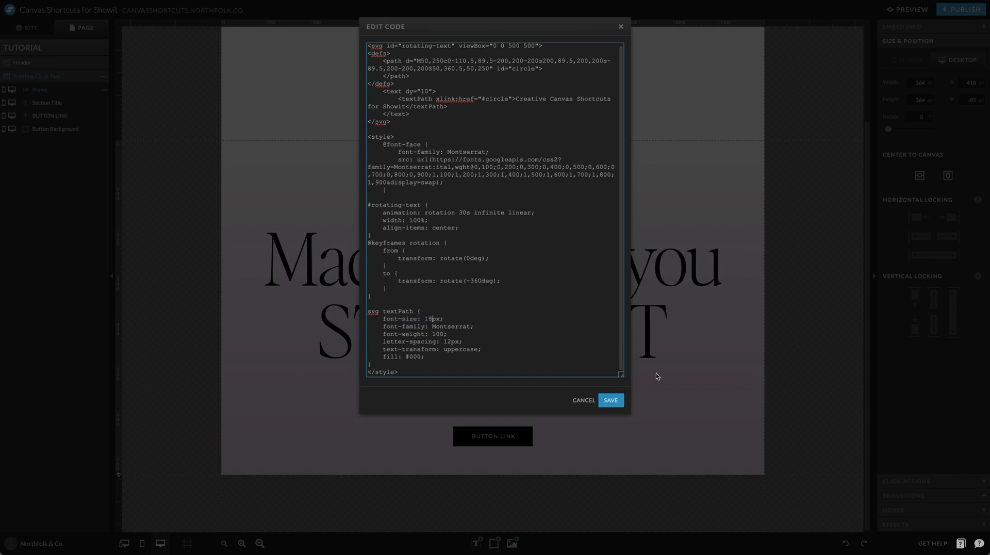
# Replace the textPath wording with 'Revolving Revenue for Showit Designers'.
pyautogui.click(609, 400)
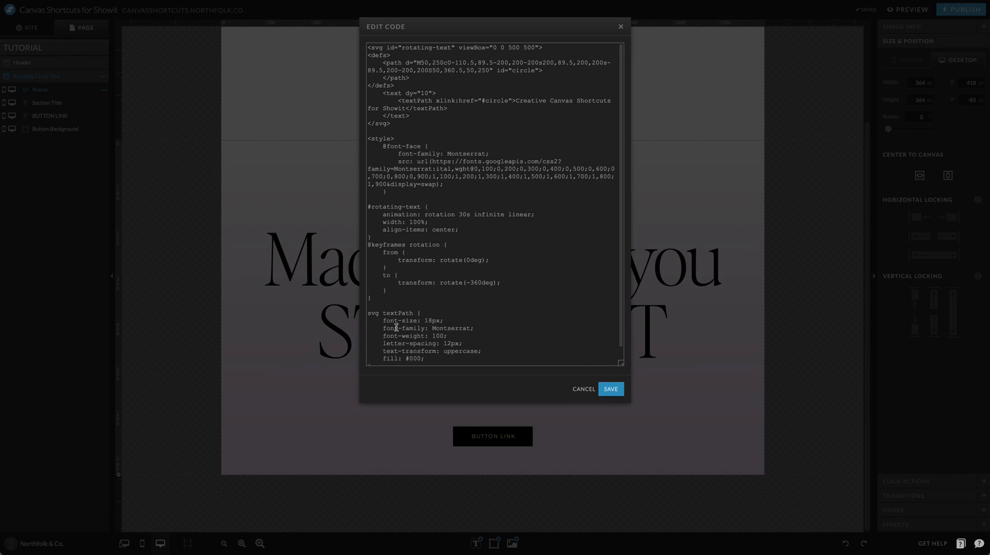
pyautogui.scroll(-3)
pyautogui.write('30')
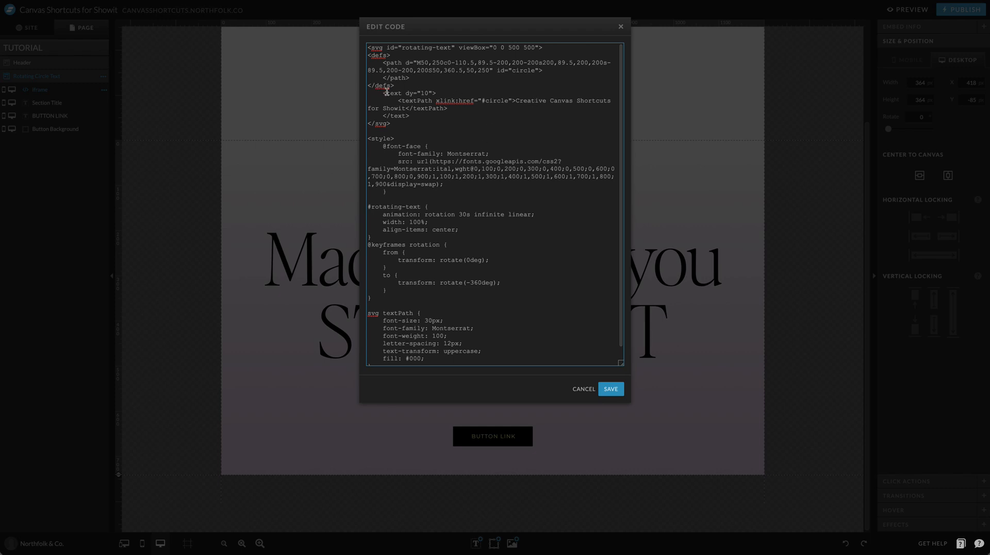
pyautogui.moveTo(516, 100); pyautogui.dragTo(407, 109)
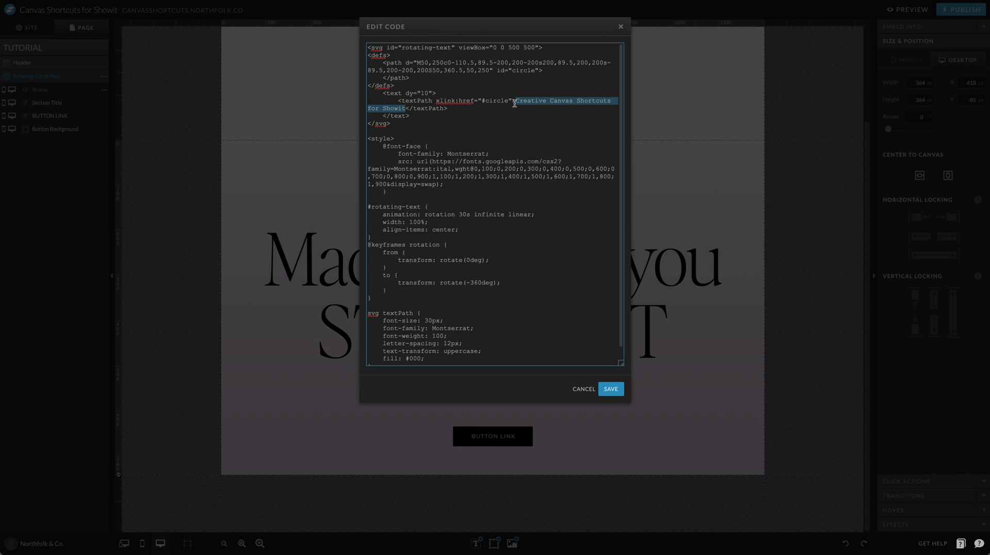
pyautogui.moveTo(541, 136)
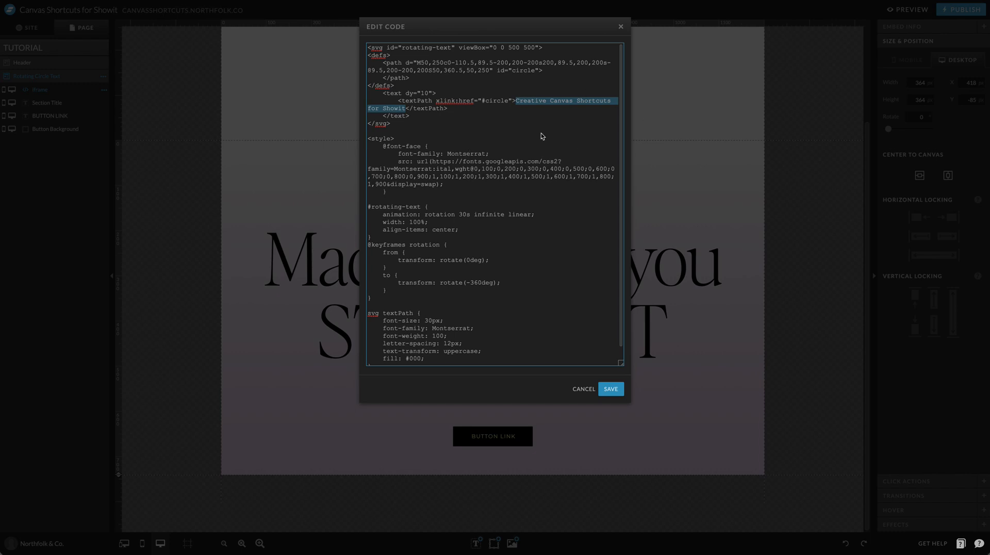
pyautogui.write('Revolving Re')
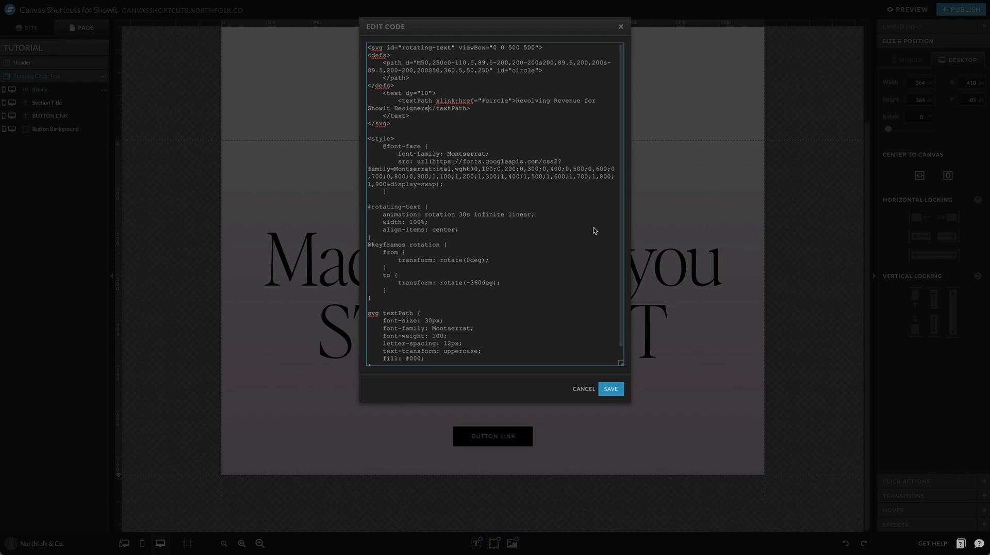
# Set font-weight back to 800, adjust the font-size with 4, and save the embed code.
pyautogui.click(609, 388)
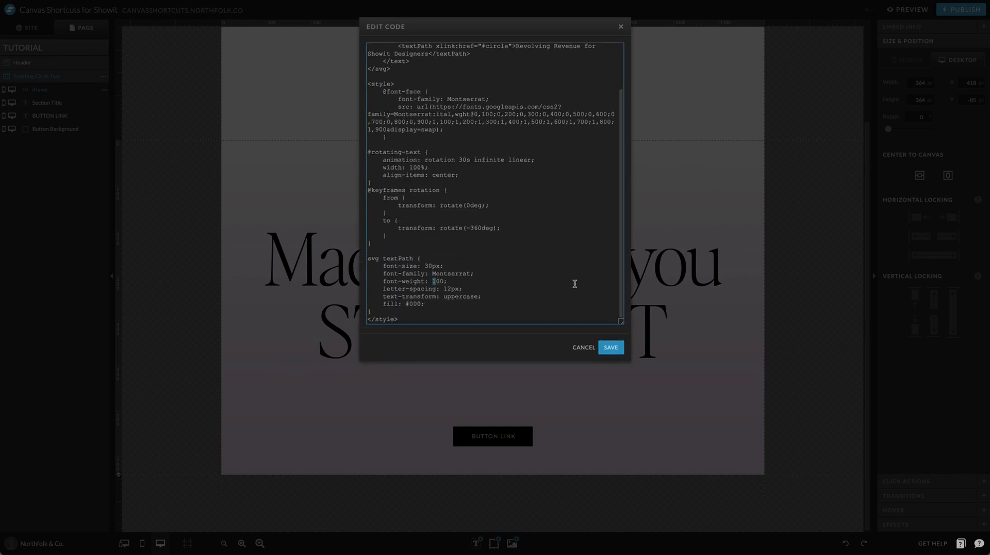
pyautogui.click(610, 348)
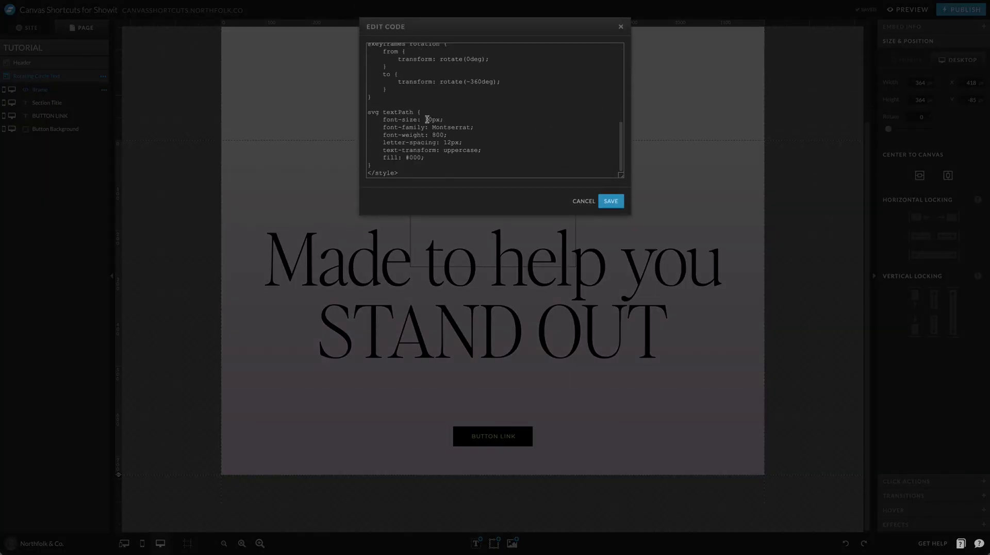
pyautogui.write('4')
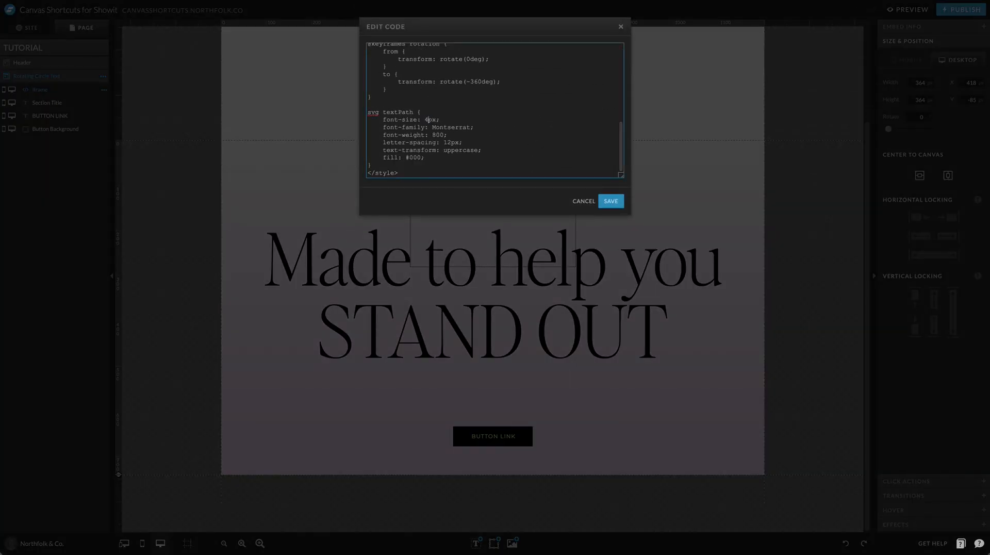
pyautogui.click(610, 202)
pyautogui.write('30')
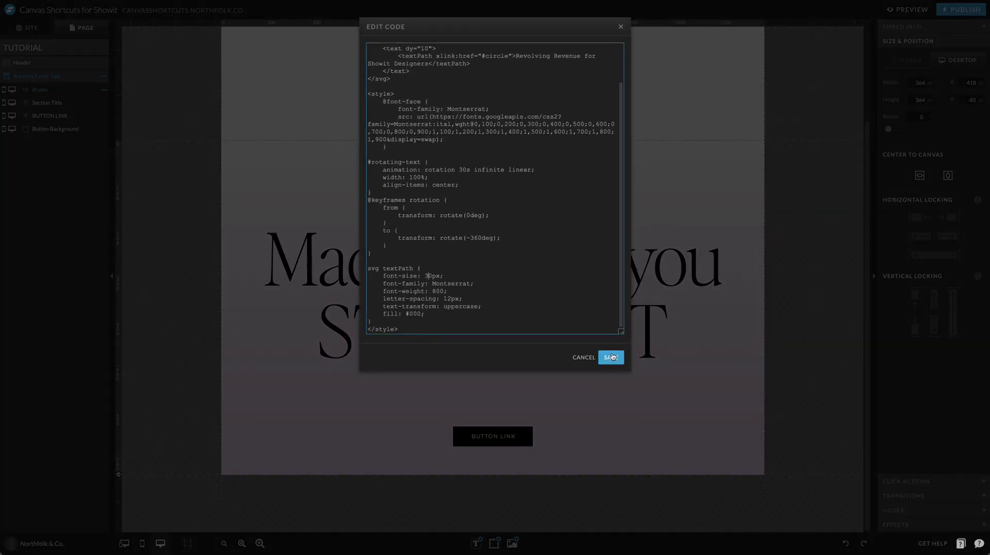
pyautogui.click(609, 357)
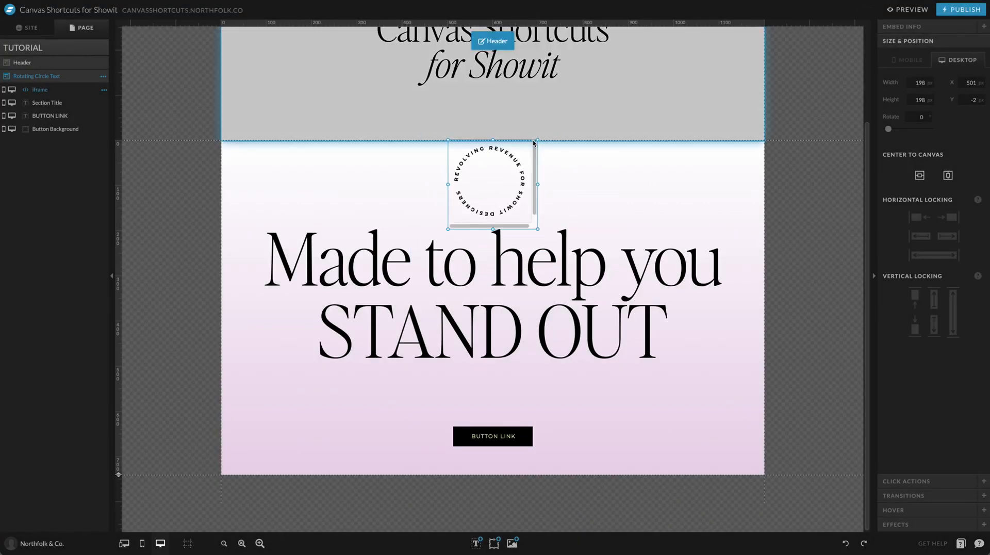
# Move the circle text embed up under the header, view its code and cancel out.
pyautogui.moveTo(492, 183); pyautogui.dragTo(503, 157)
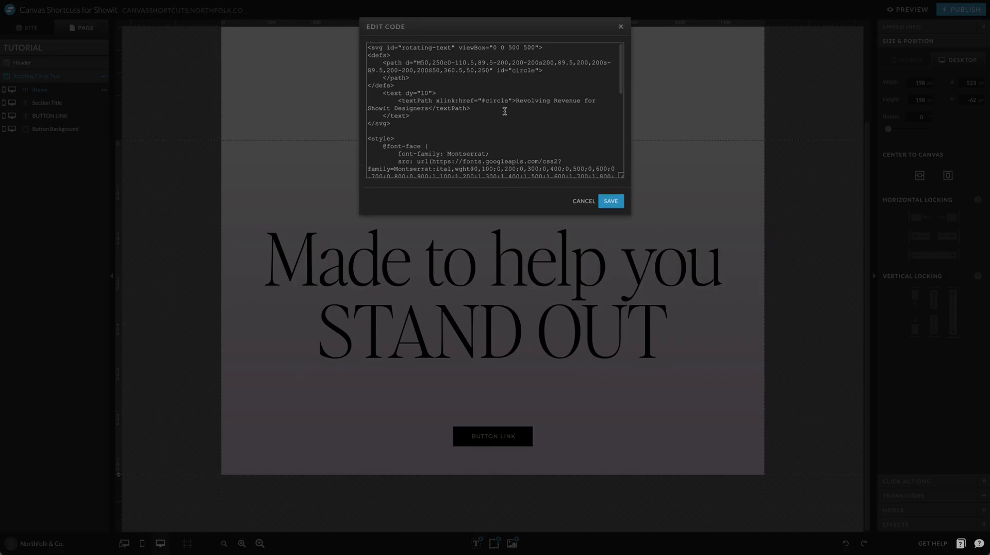
pyautogui.doubleClick(423, 47)
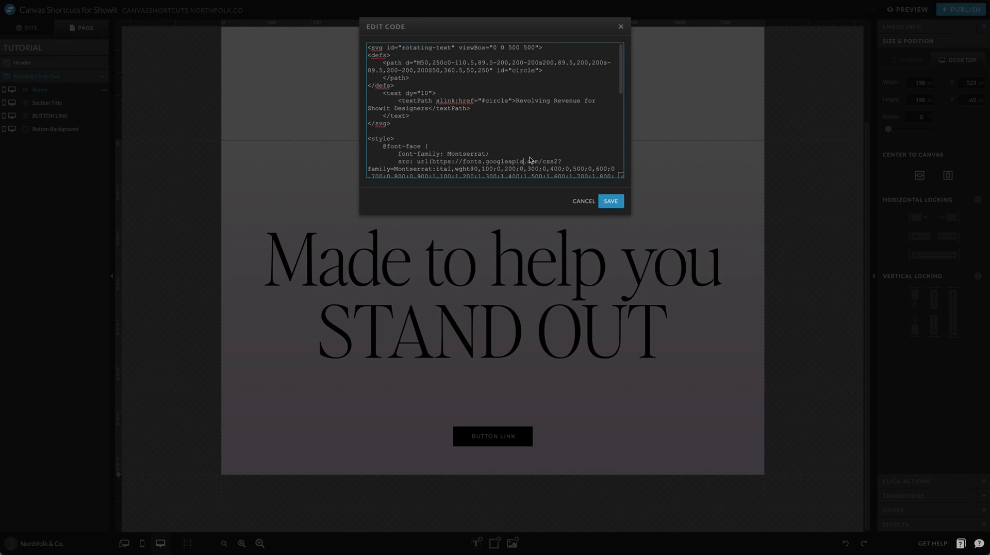
pyautogui.click(609, 201)
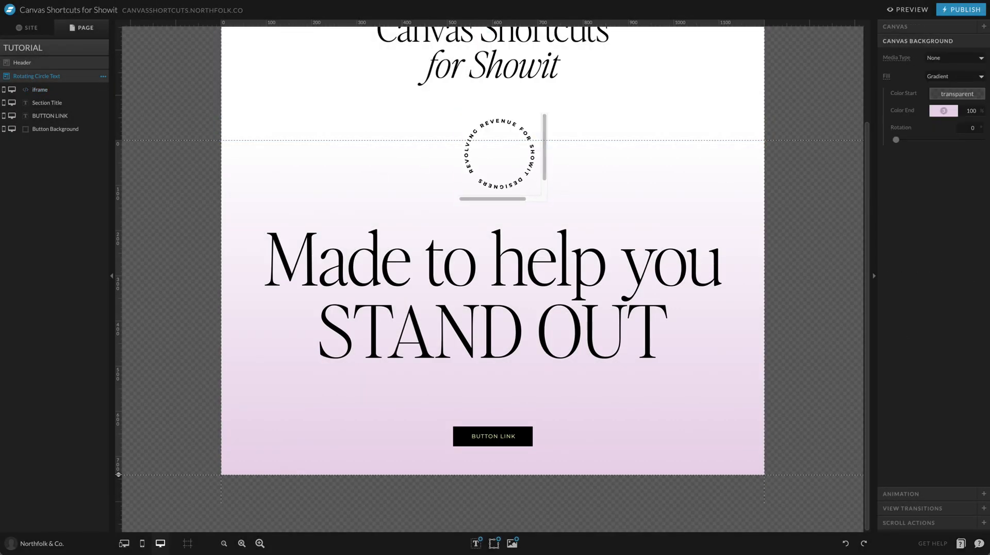
# From the Site pages list, open and preview the Static Circle Text page, then close the preview.
pyautogui.click(28, 27)
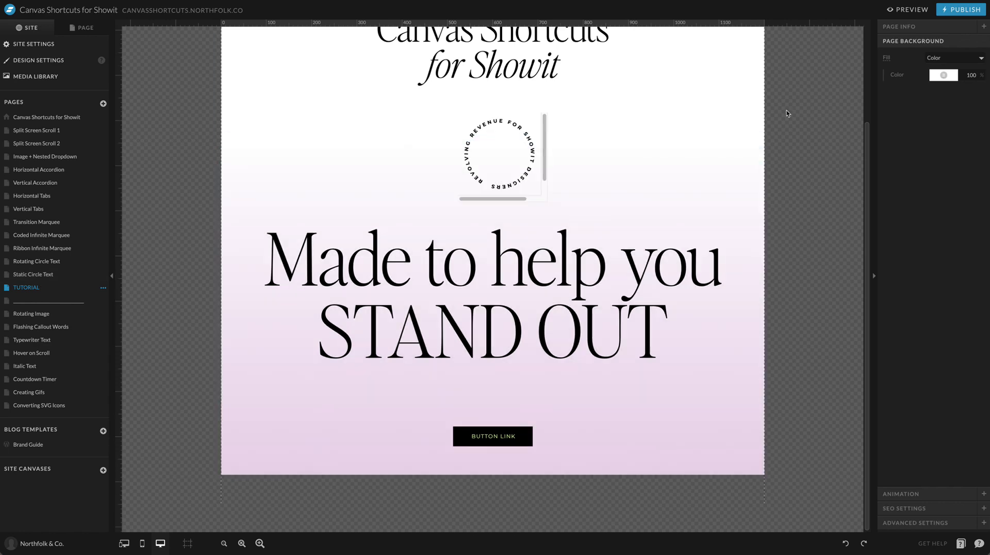
pyautogui.click(908, 9)
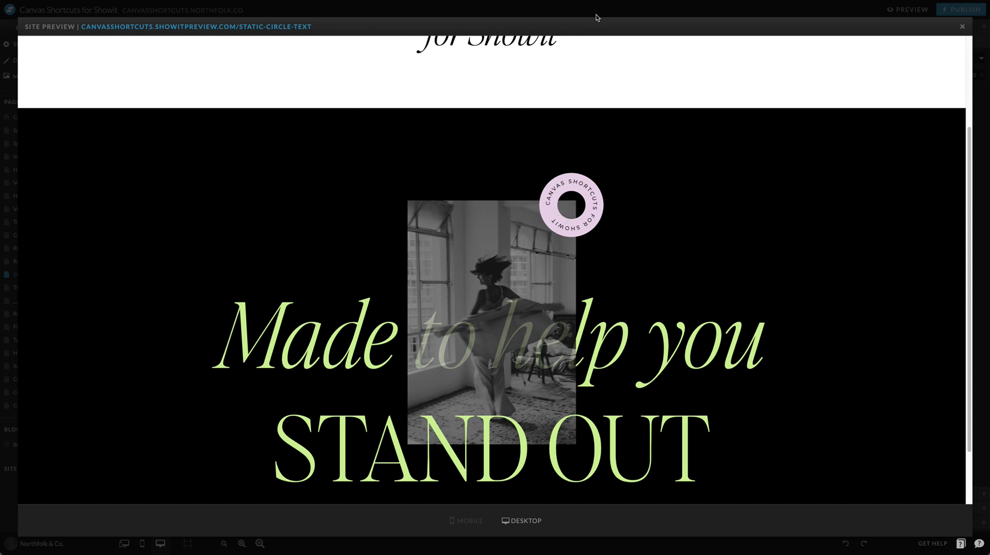
pyautogui.moveTo(595, 191)
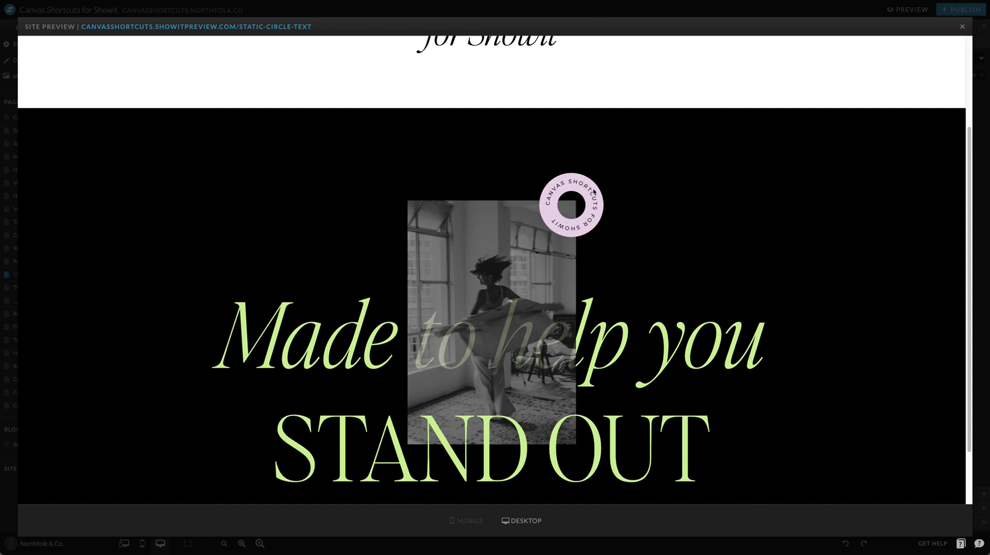
pyautogui.click(961, 26)
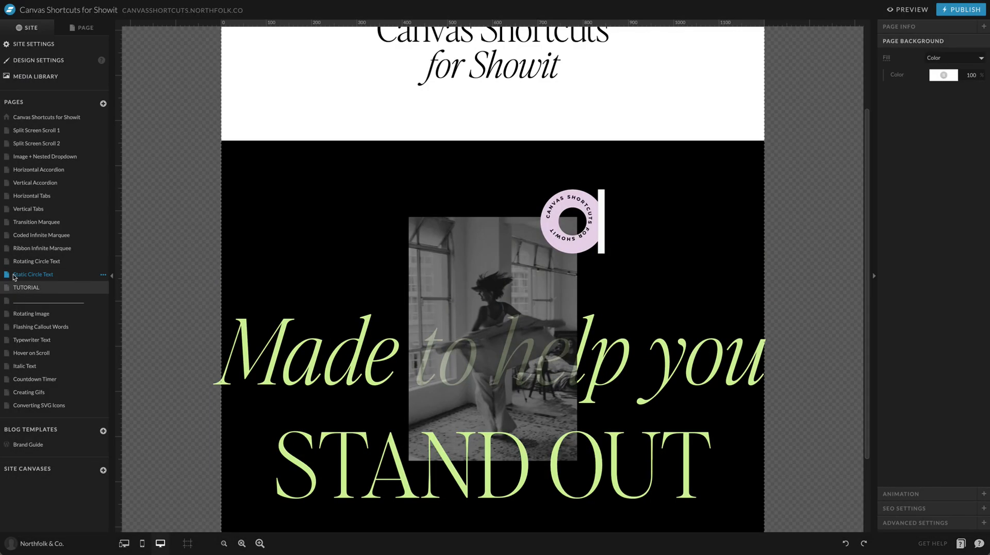
# Replace the circle text embed with the non-rotating code, renaming its svg id to static-text, and save.
pyautogui.click(26, 286)
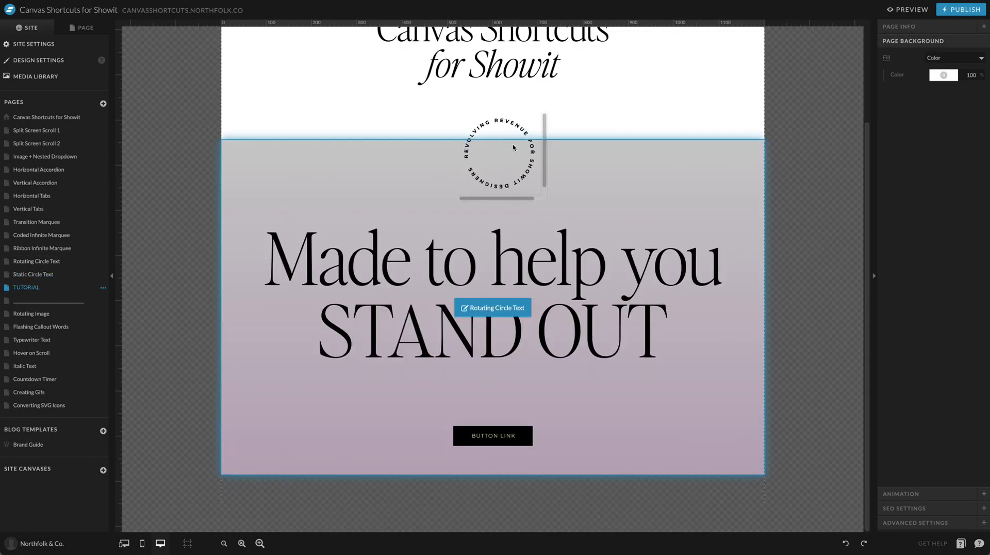
pyautogui.click(493, 307)
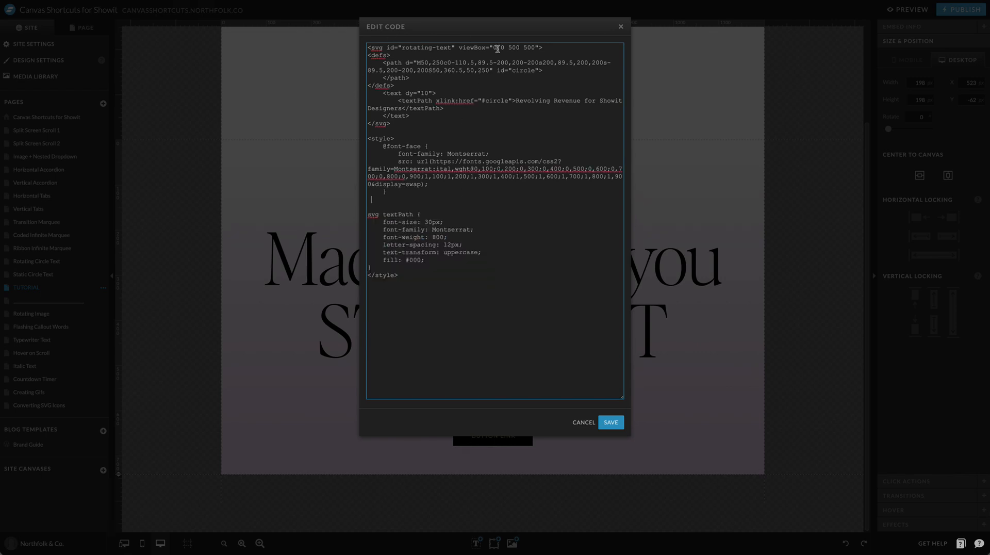
pyautogui.doubleClick(415, 48)
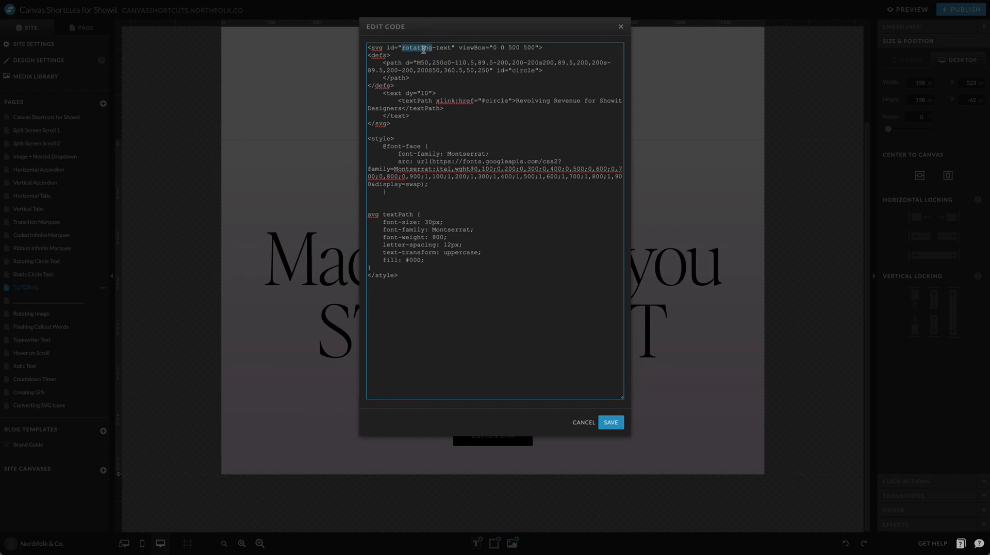
pyautogui.moveTo(423, 77)
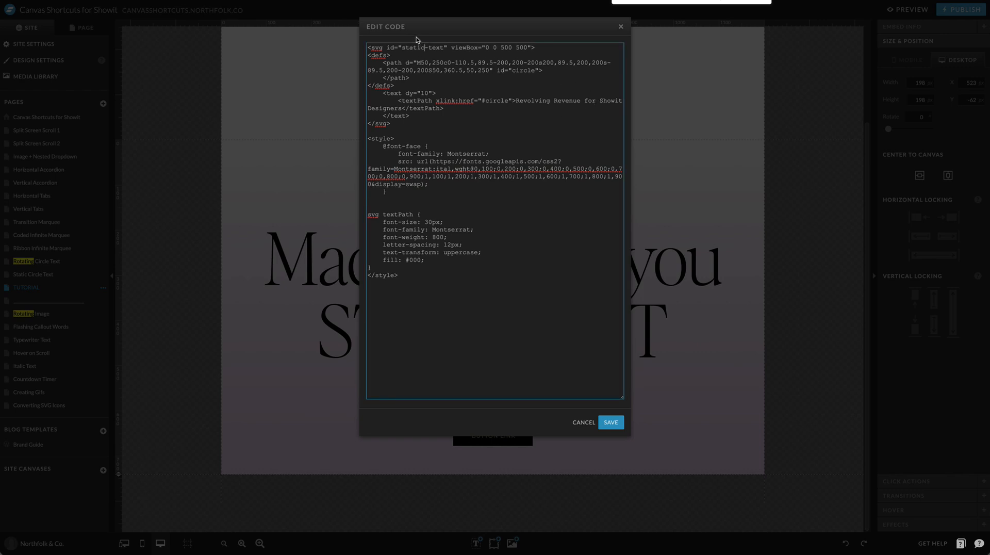
pyautogui.click(609, 422)
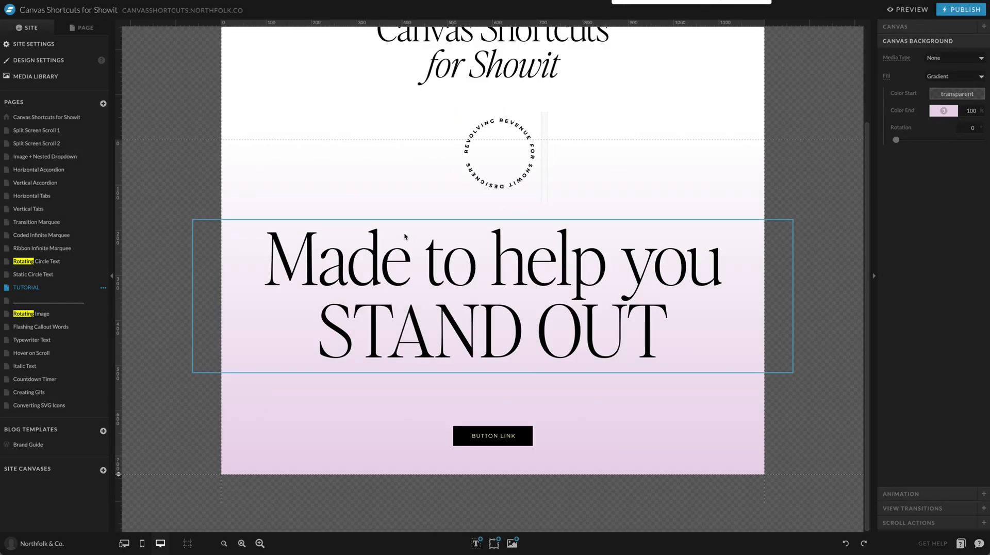
pyautogui.click(910, 9)
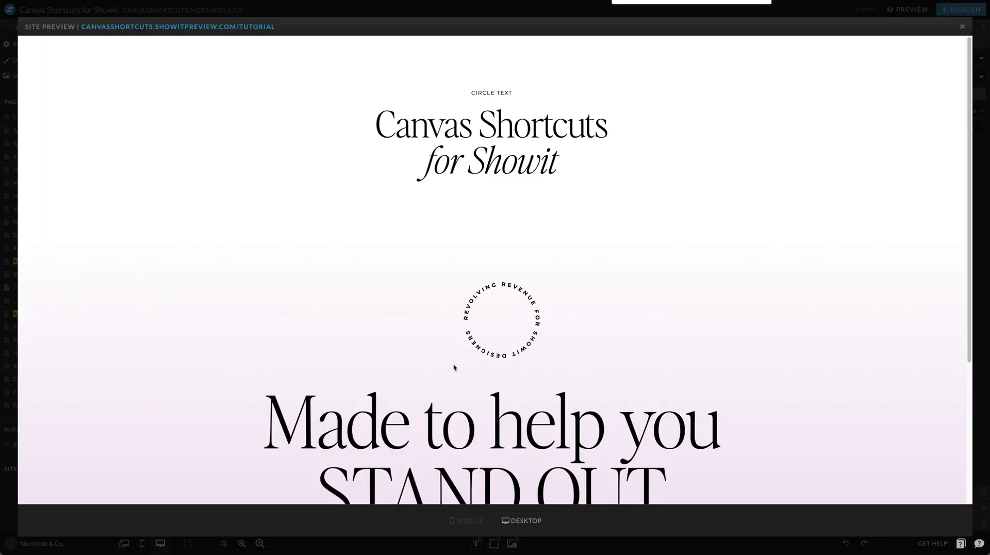
pyautogui.click(962, 27)
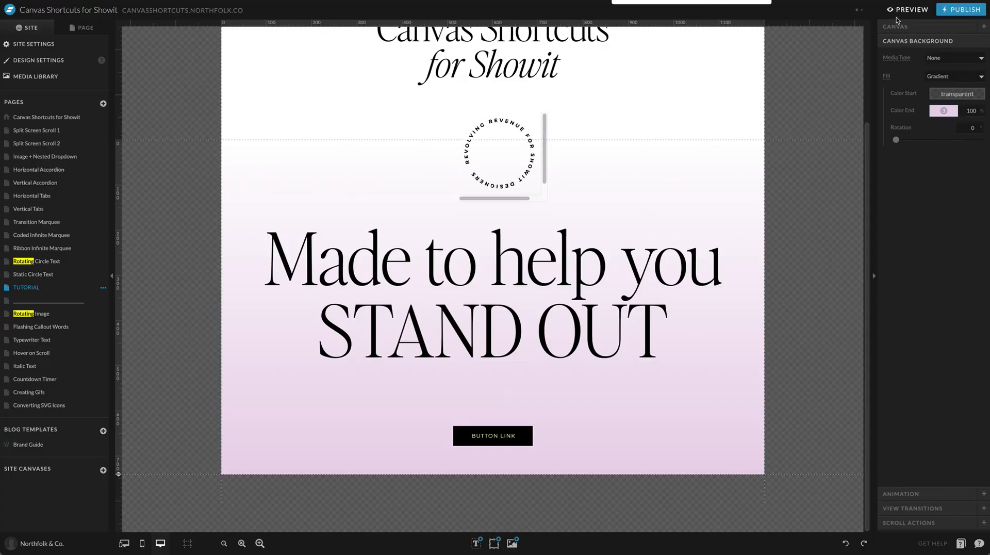
pyautogui.click(911, 9)
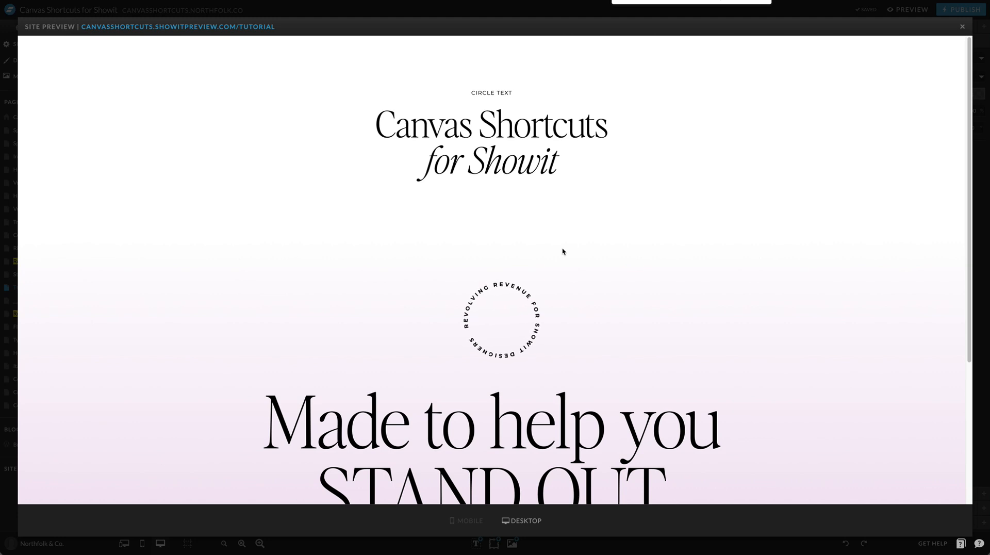
pyautogui.scroll(-3)
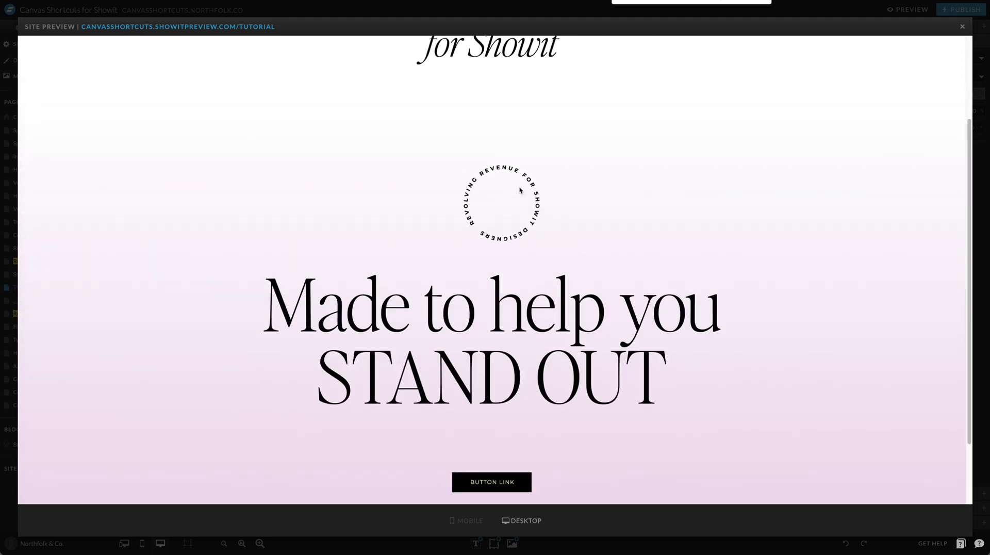
pyautogui.click(962, 26)
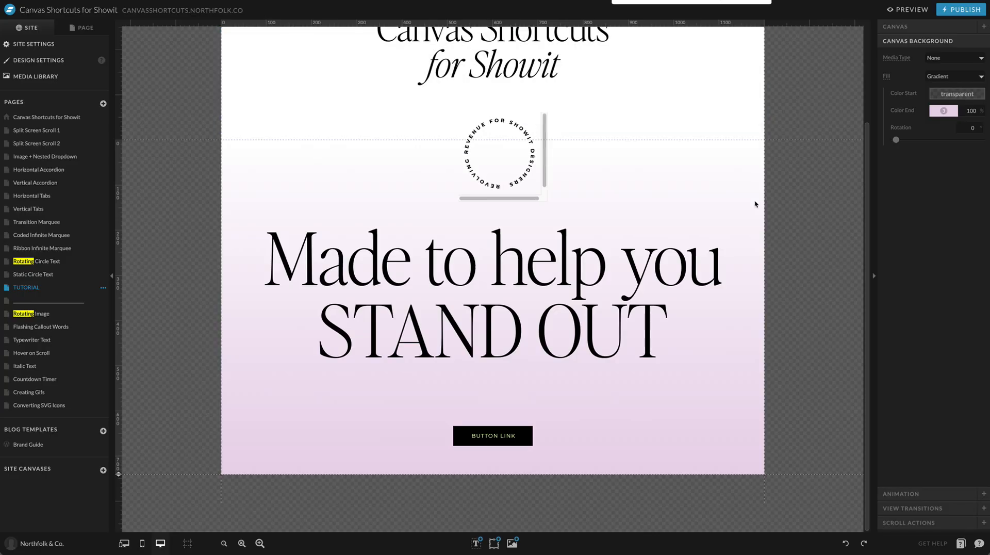